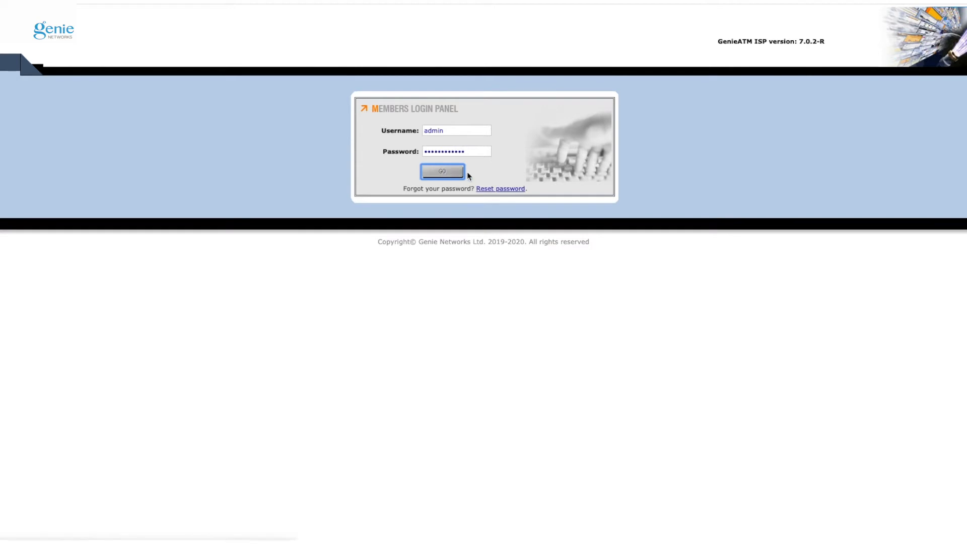
Sign in as admin and expand the Anomaly section to its Summary and Event pages
click(441, 171)
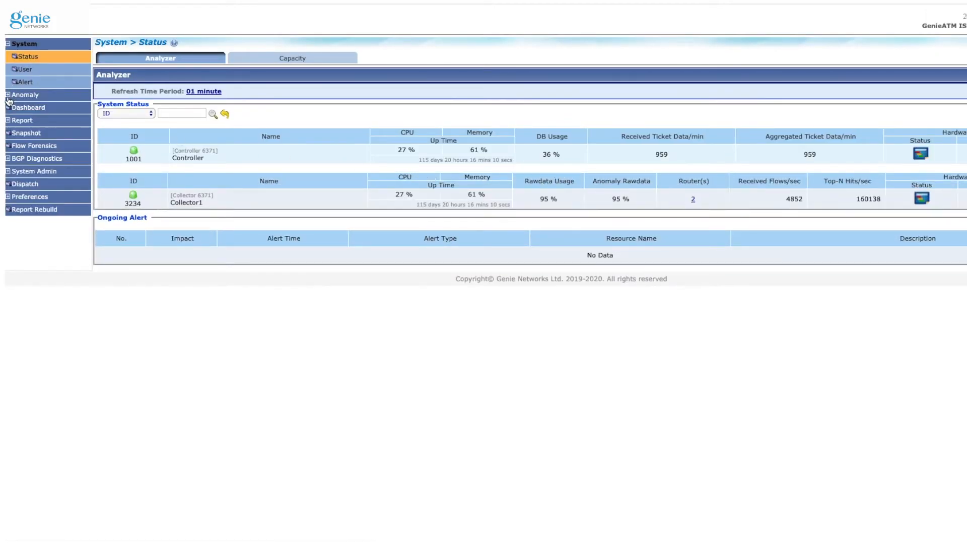
click(24, 95)
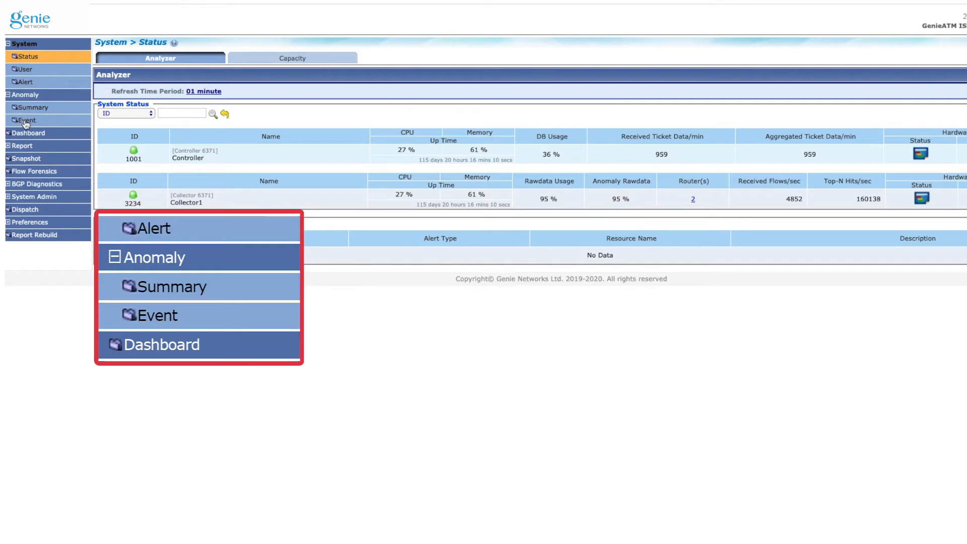
From the anomaly event list, open anomaly A124423's Chargen Amplification forensics dashboard
click(157, 316)
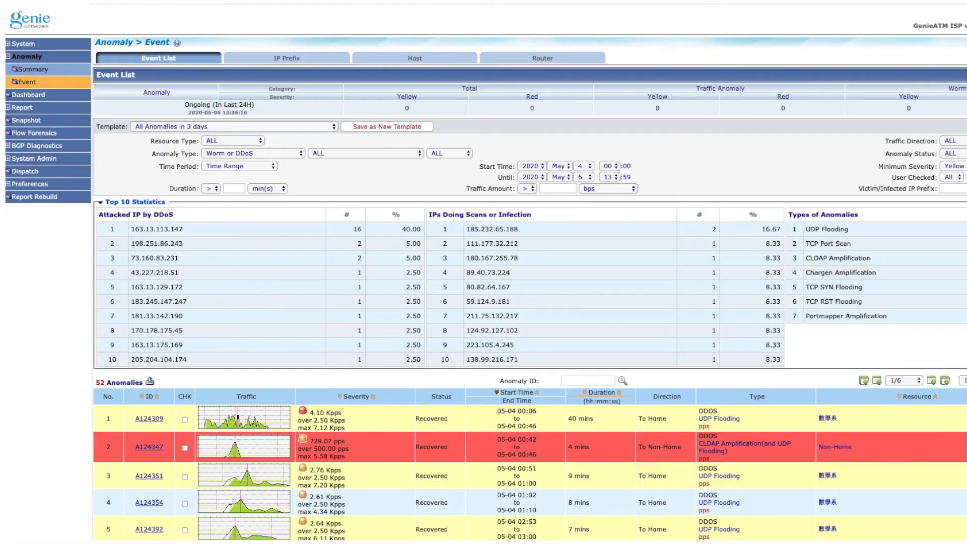
scroll(down, 3)
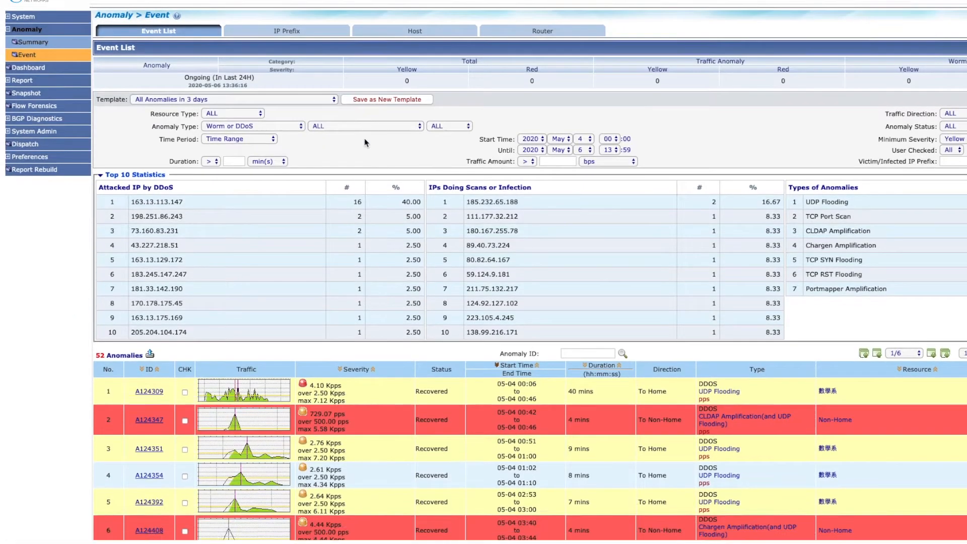
scroll(down, 3)
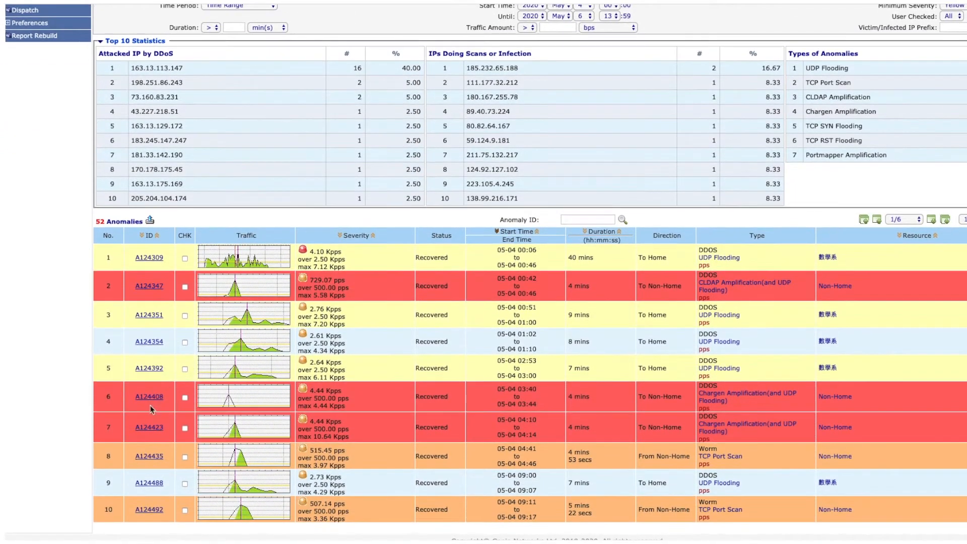
click(149, 427)
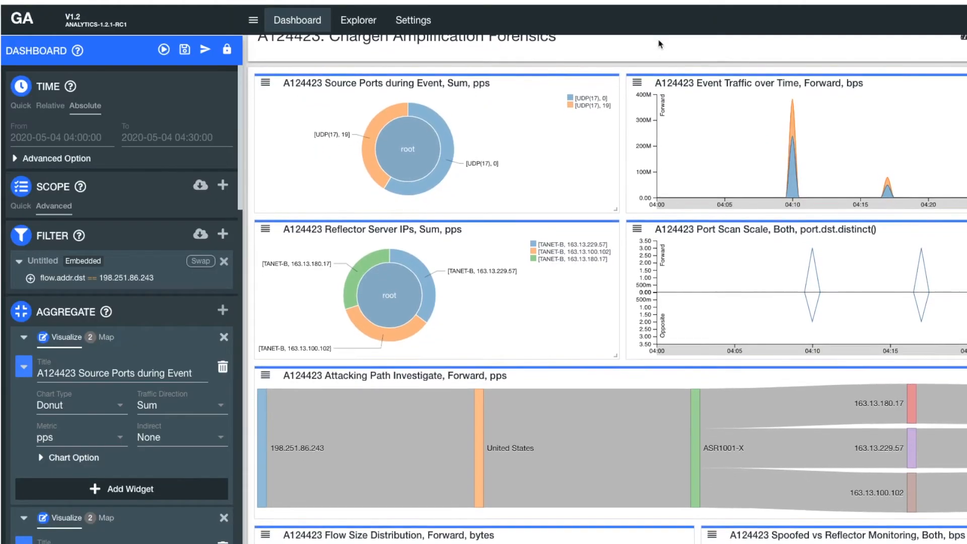
Scroll the A124423 dashboard widgets down to the Chargen Servers Behaviors panel
scroll(down, 3)
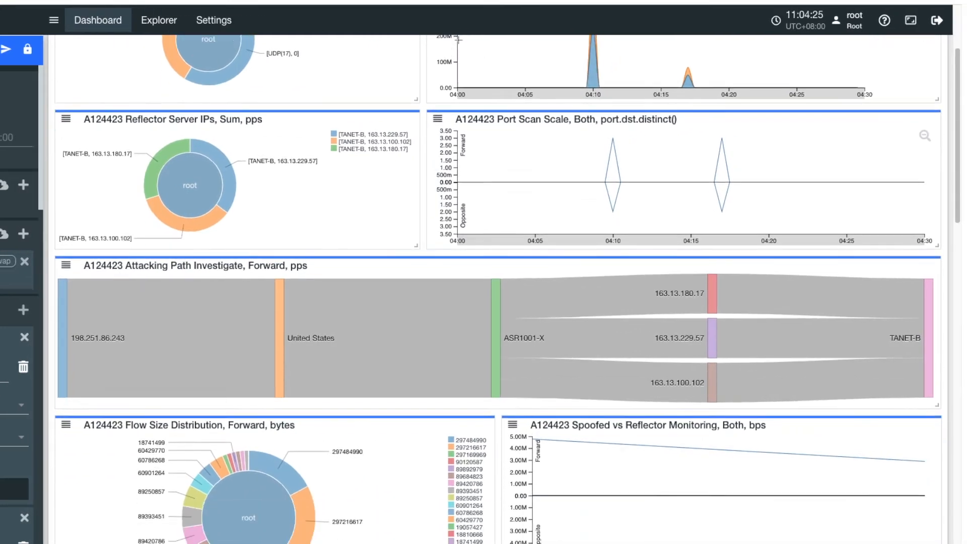
scroll(down, 3)
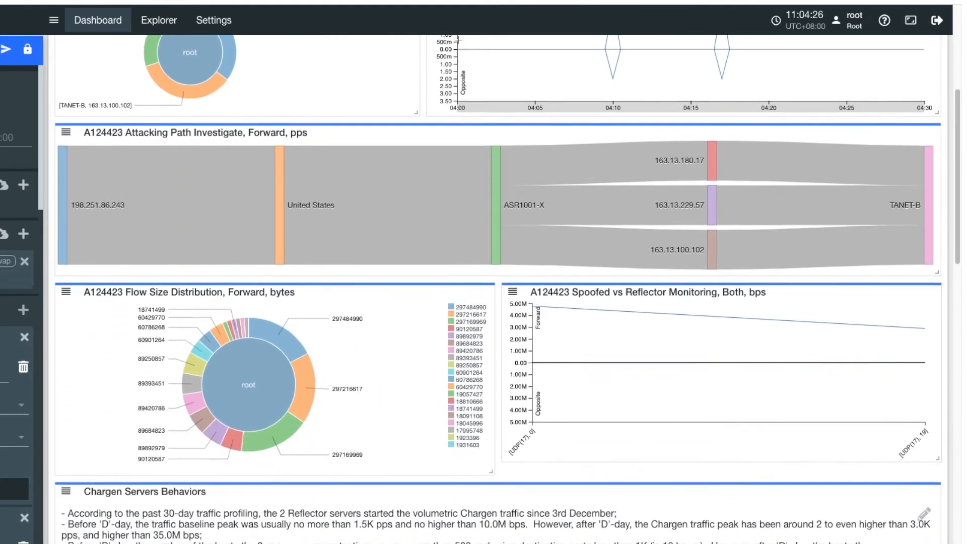
scroll(down, 3)
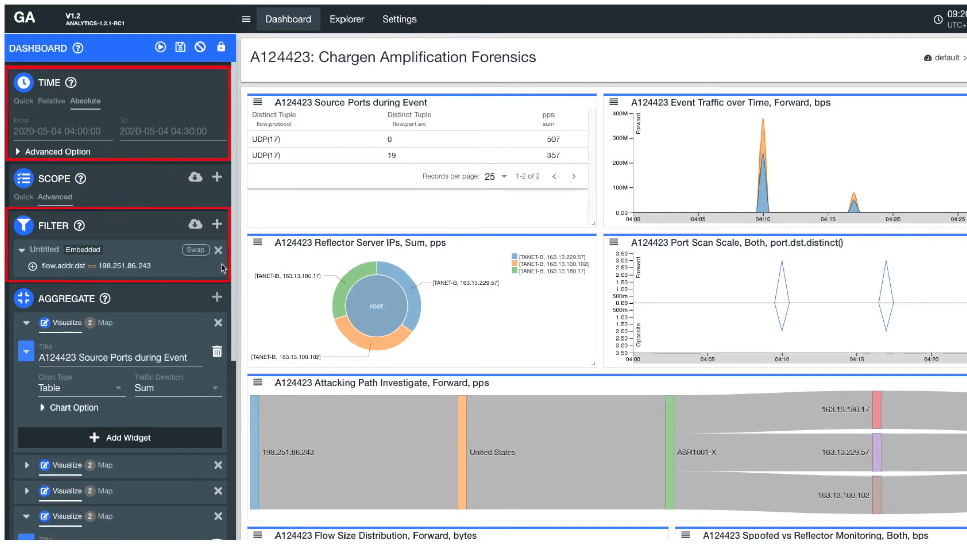
scroll(down, 3)
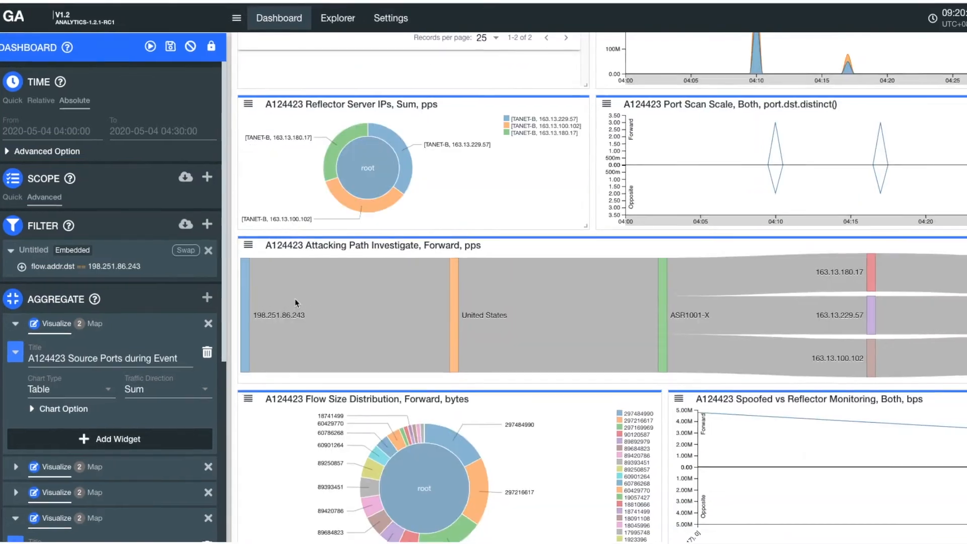
scroll(down, 3)
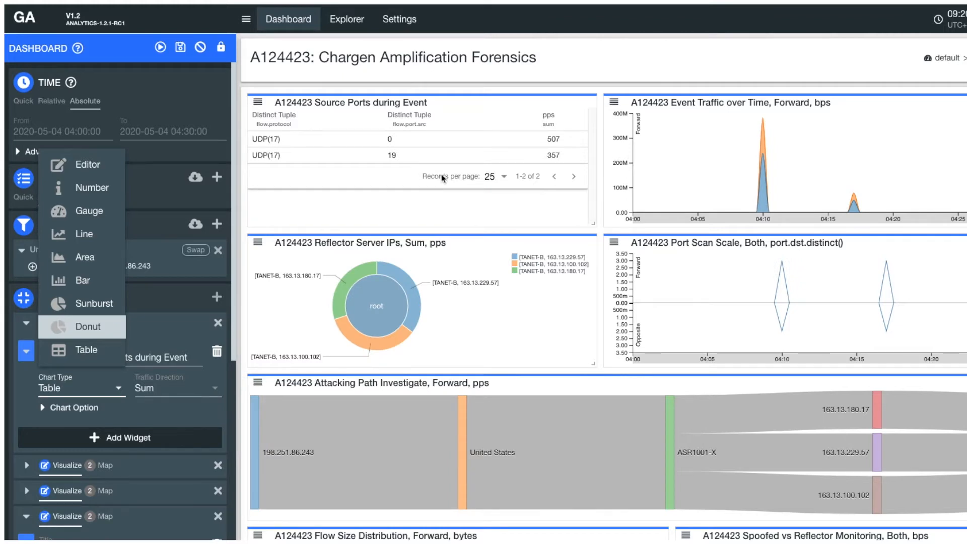
Show the Source Ports widget as a donut chart and read its root total of 864 pps
click(89, 326)
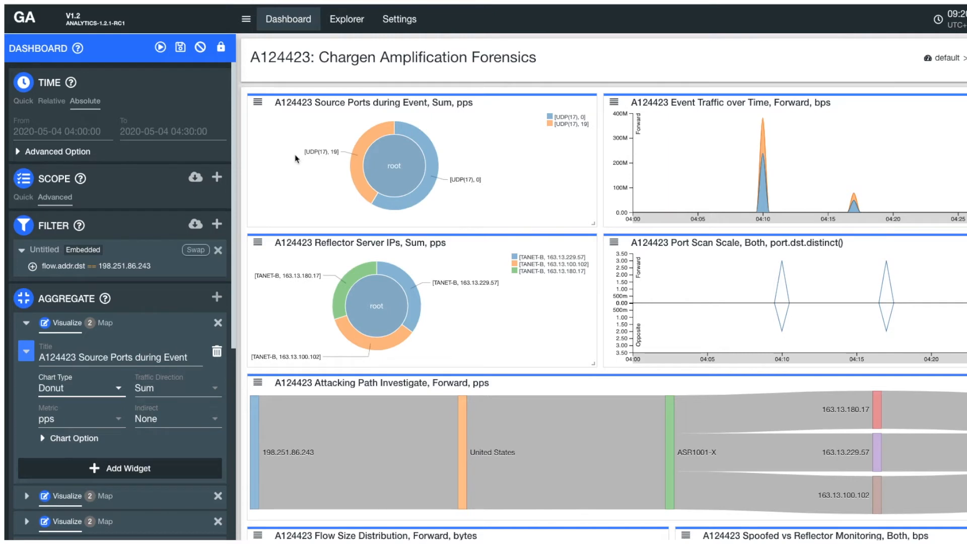
click(246, 18)
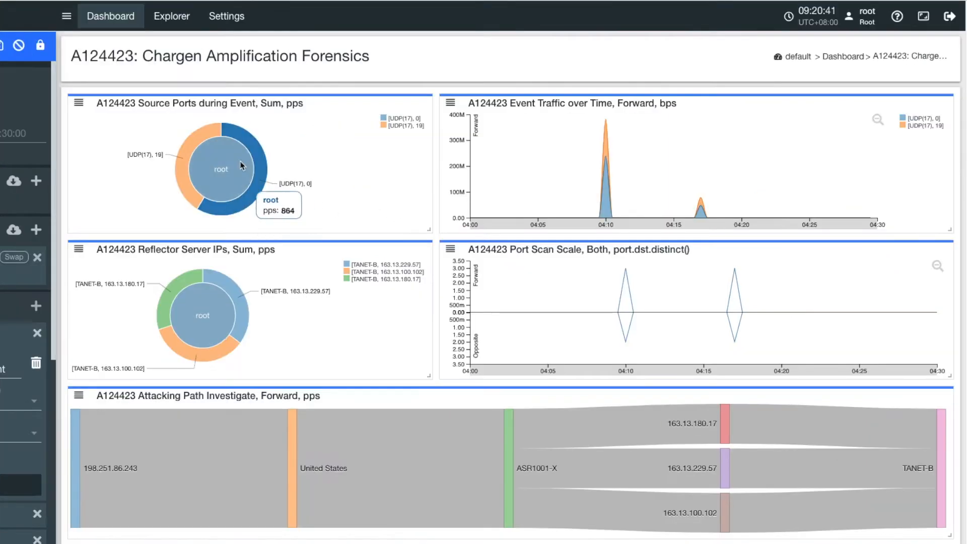
mouse_move(330, 124)
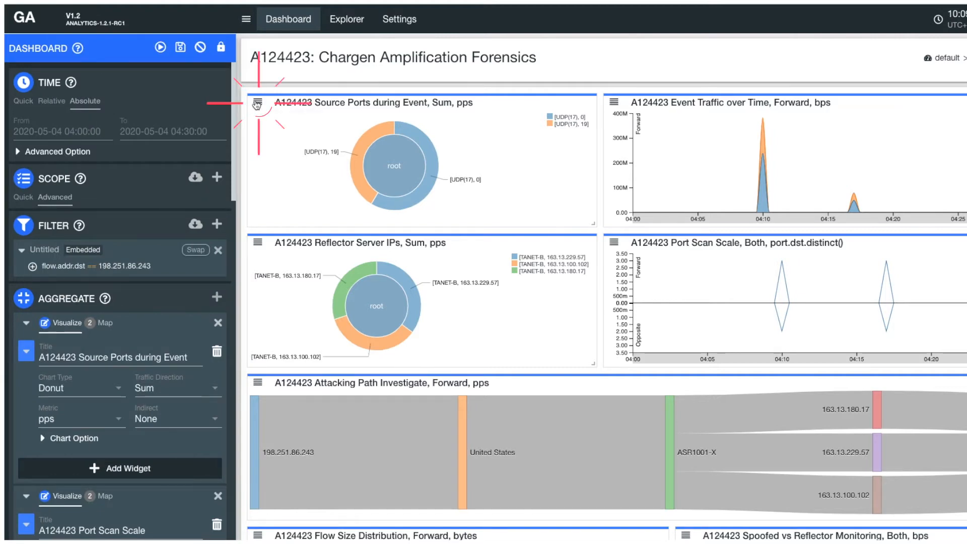
Send the Reflector Server IPs widget to the Explorer via its widget menu
click(256, 103)
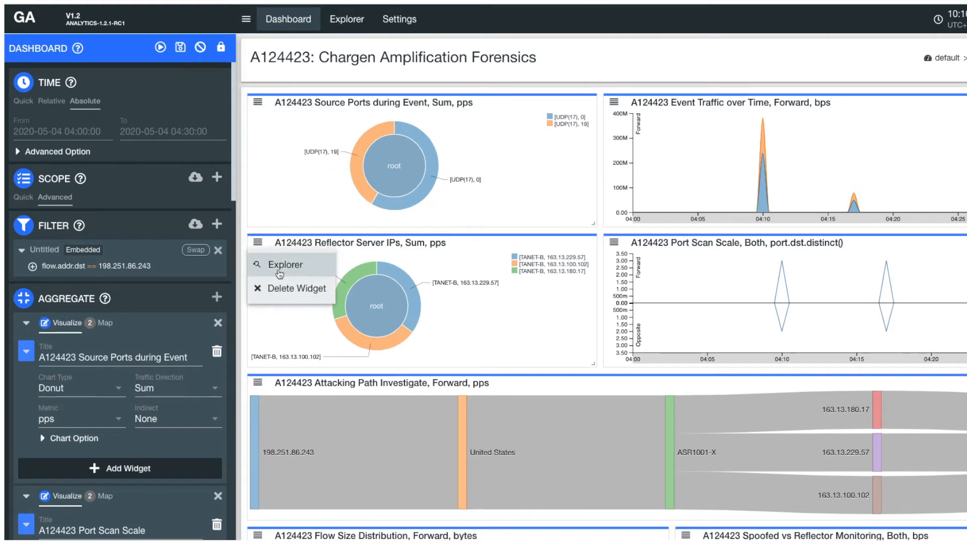
click(284, 263)
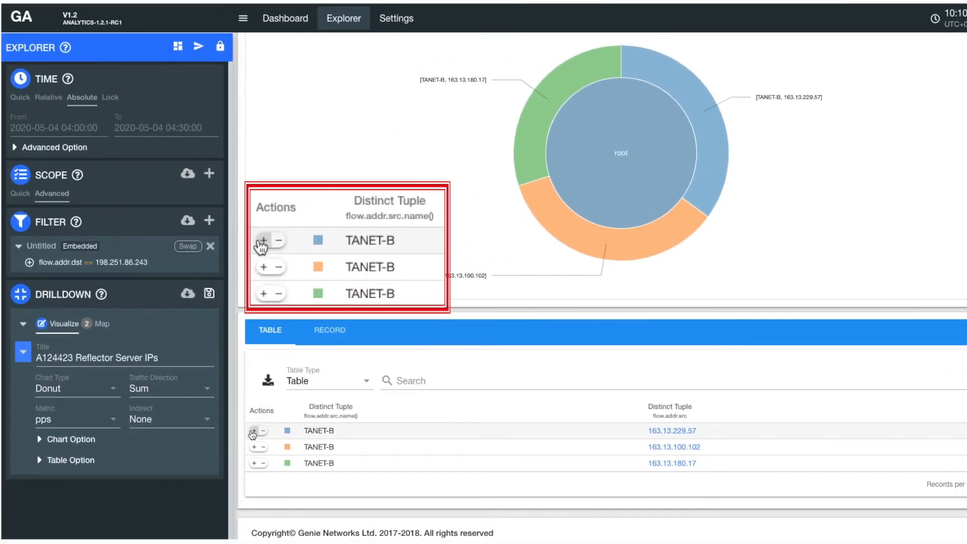
Add TANET-B reflector 163.13.229.57 as an ad hoc filter condition
click(263, 239)
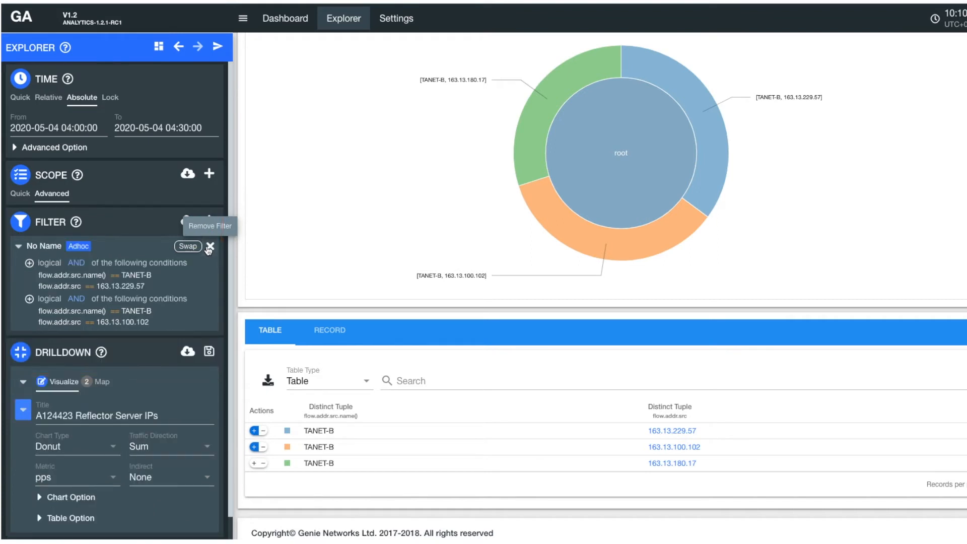
mouse_move(203, 395)
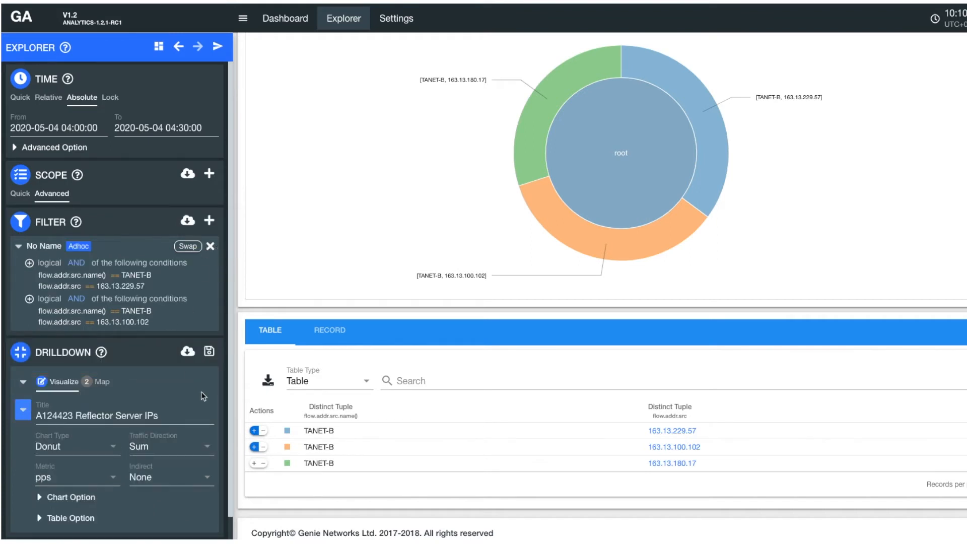
mouse_move(104, 380)
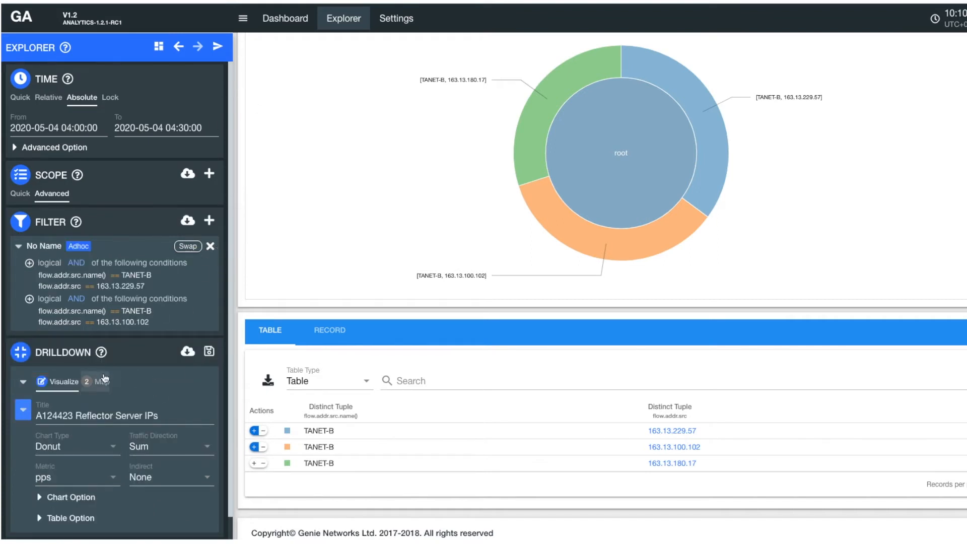
Group the filtered reflector traffic by flow.addr.dst to reveal victims like 198.251.86.243 and 82.4.243.10
click(103, 382)
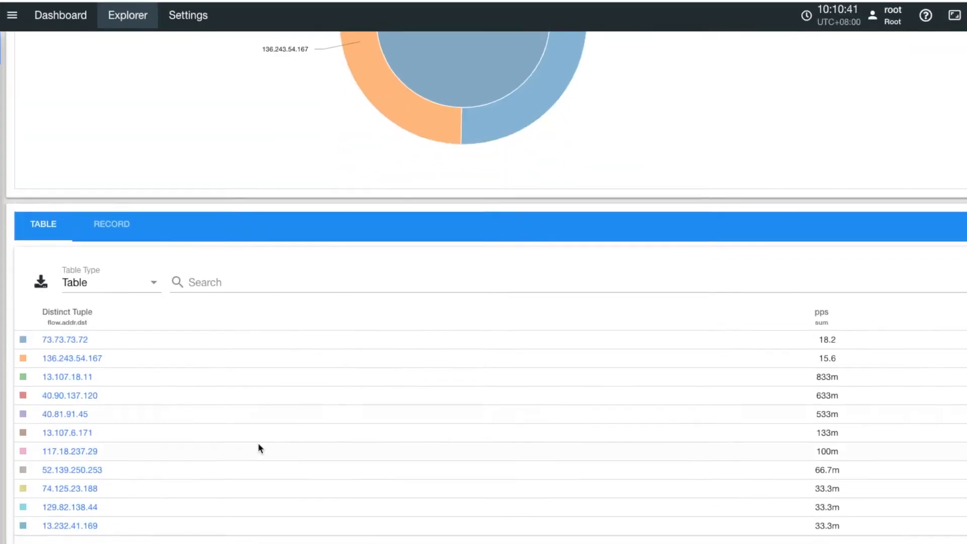
scroll(down, 3)
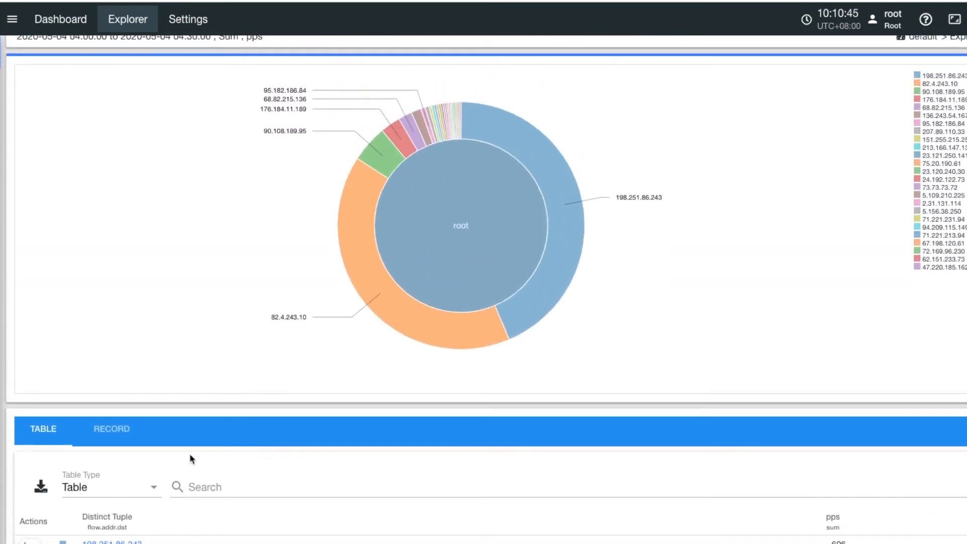
Add source port as a second grouping level under destination address
click(12, 19)
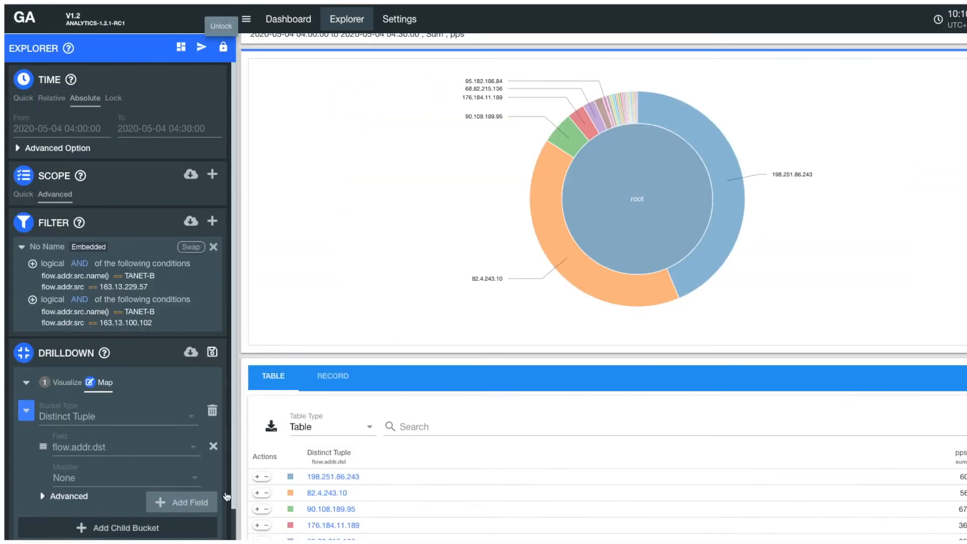
click(180, 502)
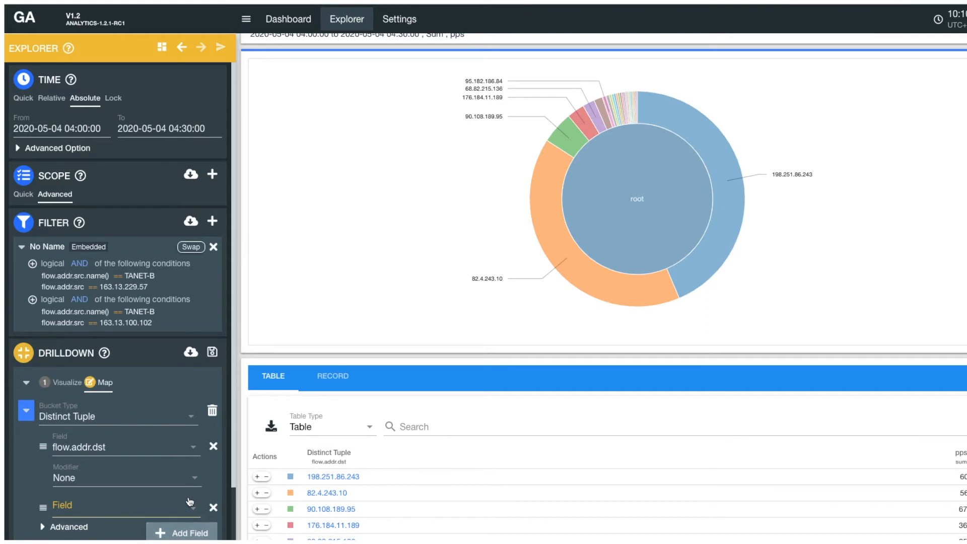
scroll(down, 3)
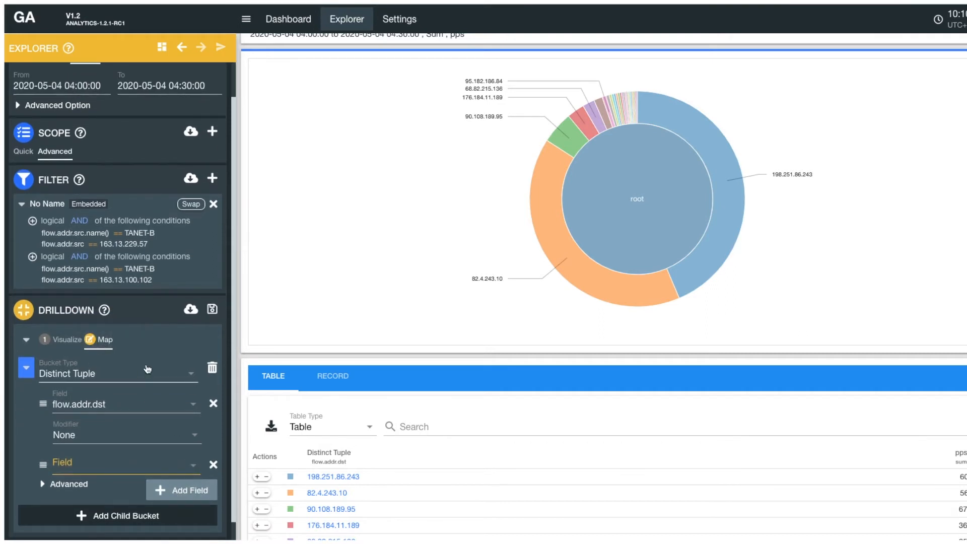
click(119, 372)
text(flow.port.src)
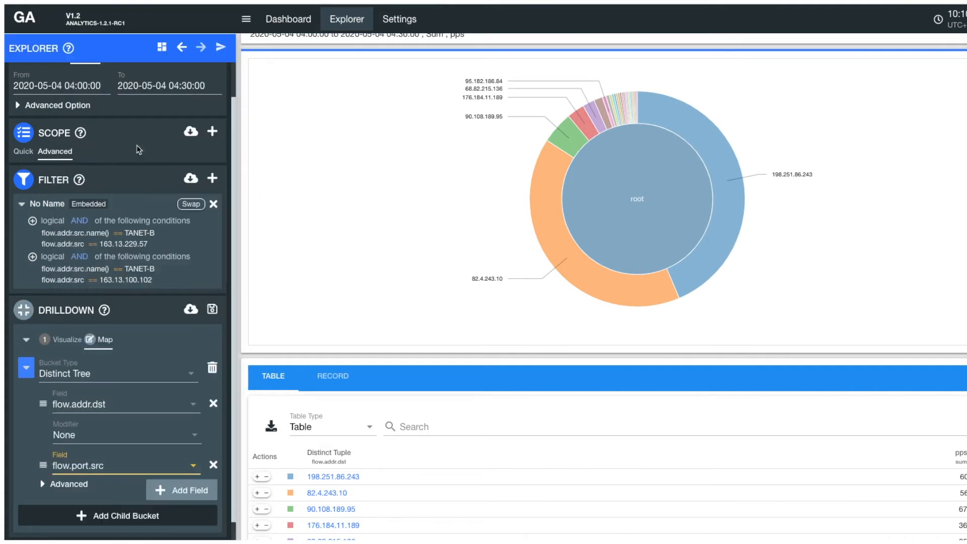
Change the chart type from Donut to Sunburst in the Visualize settings
click(61, 340)
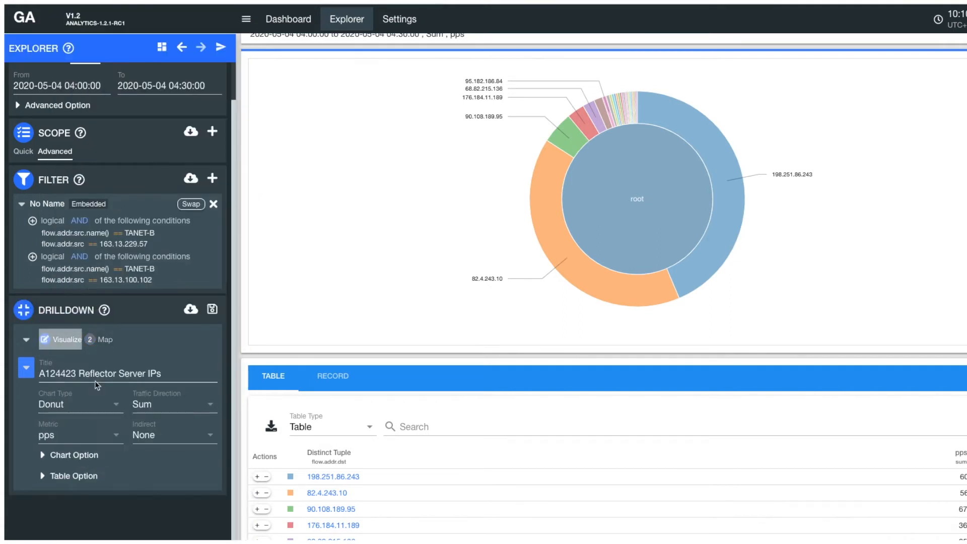
click(79, 403)
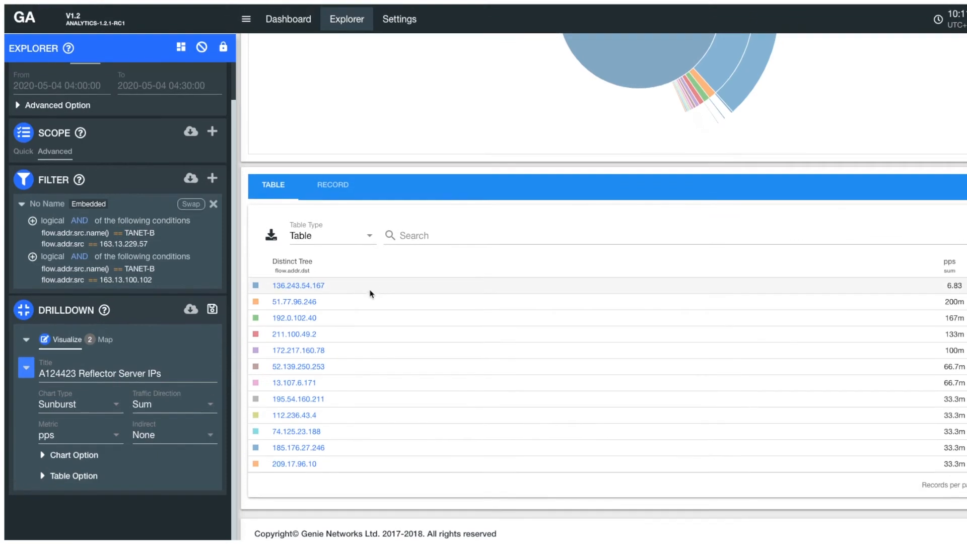
Drill the sunburst into one destination, comparing source ports 0 and 19 at 338 and 268 pps
scroll(down, 3)
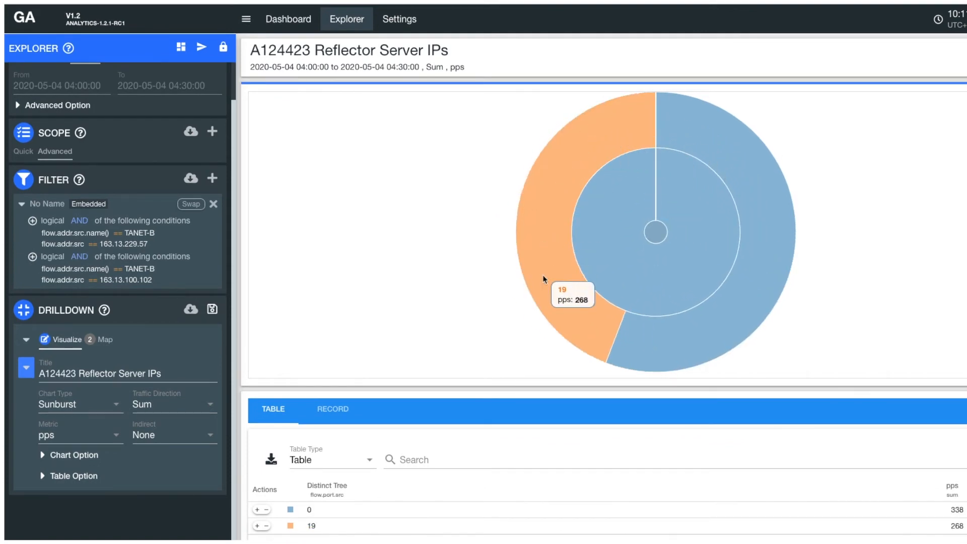
mouse_move(689, 354)
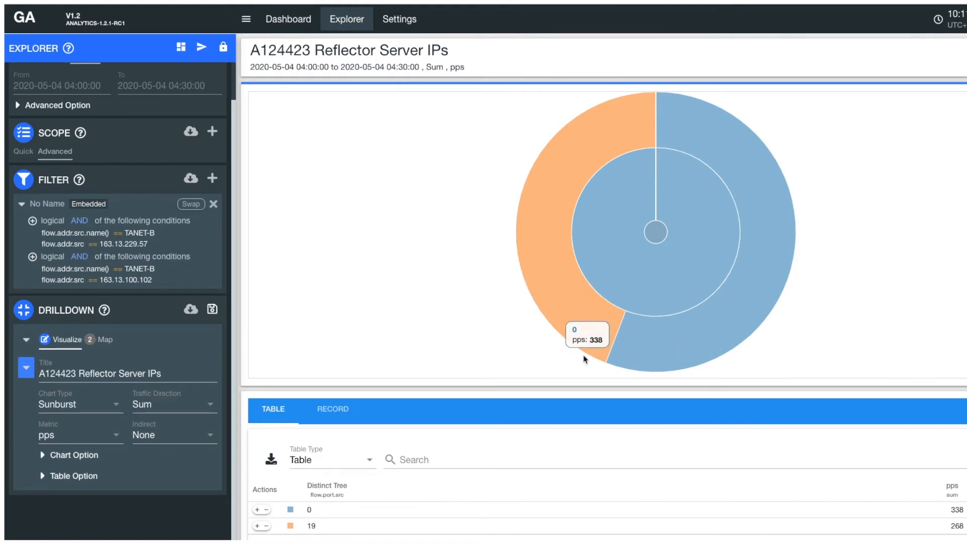
mouse_move(353, 193)
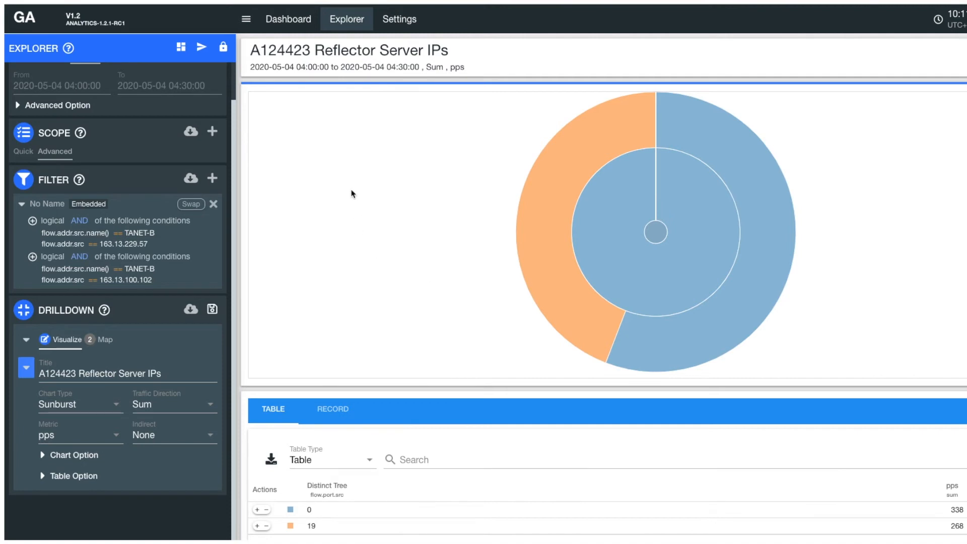
mouse_move(350, 193)
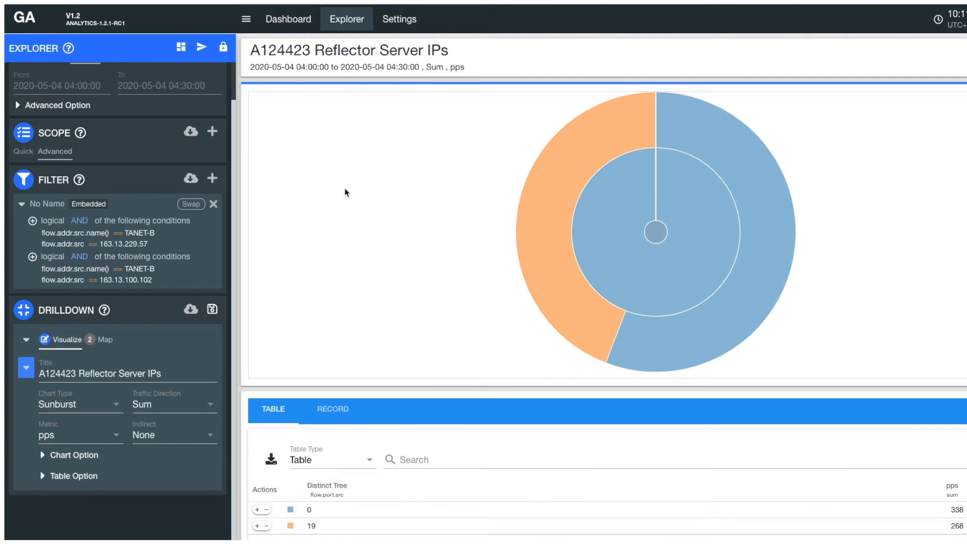
mouse_move(179, 48)
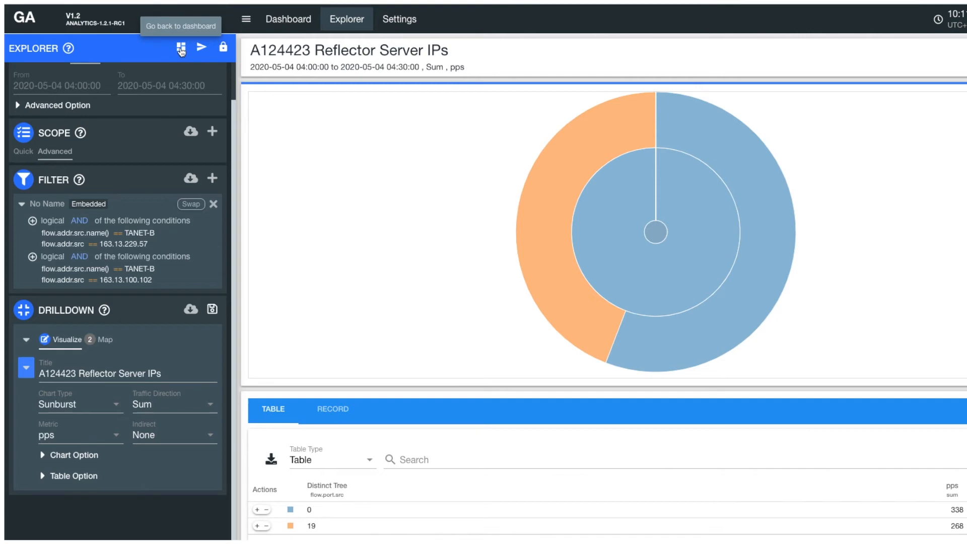
mouse_move(168, 51)
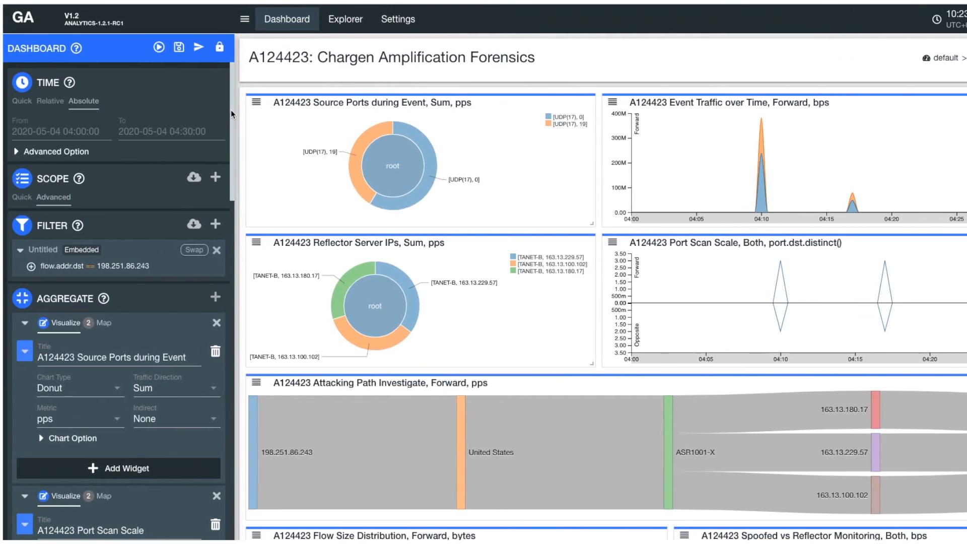
Review the restored A124423 dashboard with its Source Ports donut and forensic widgets
scroll(down, 3)
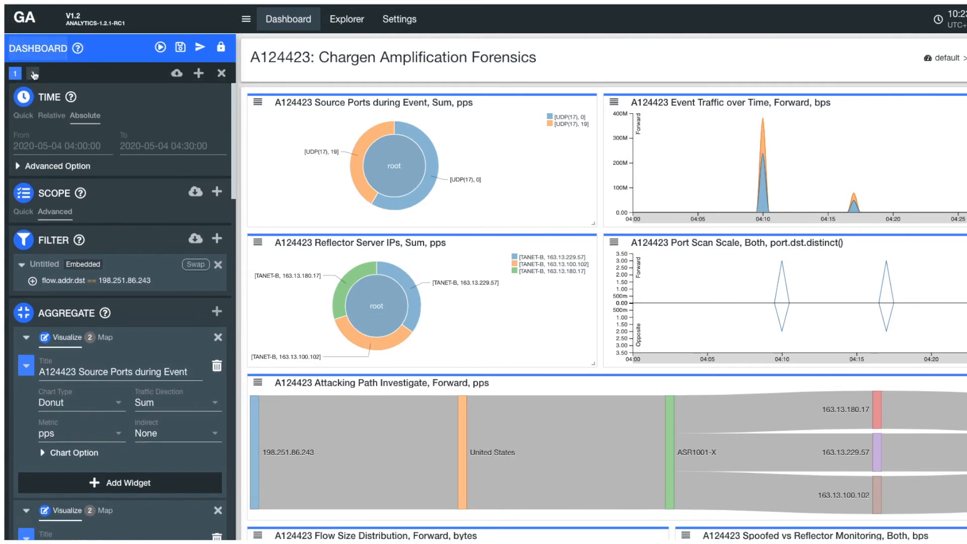
Show page 2 settings: three TANET-B reflector sources over the recent 7 days
click(32, 73)
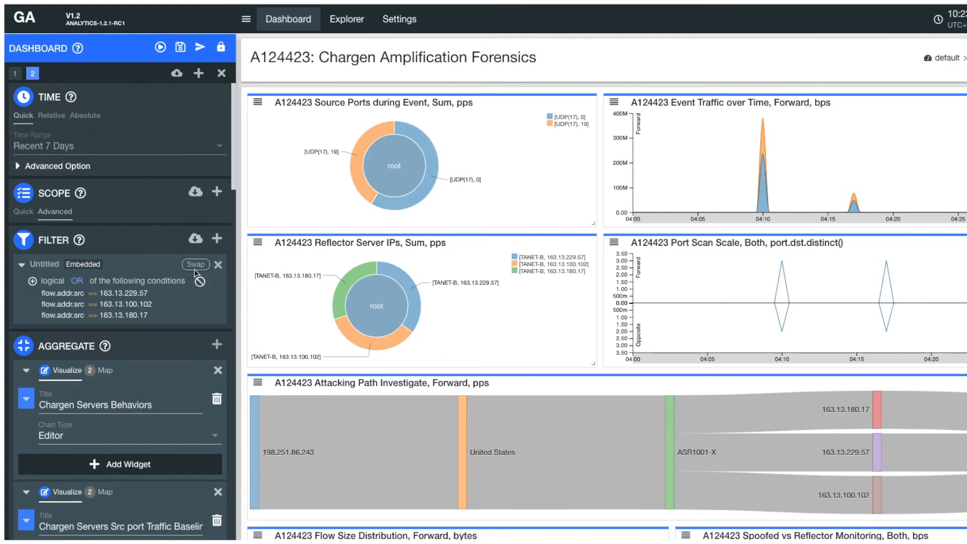
mouse_move(233, 209)
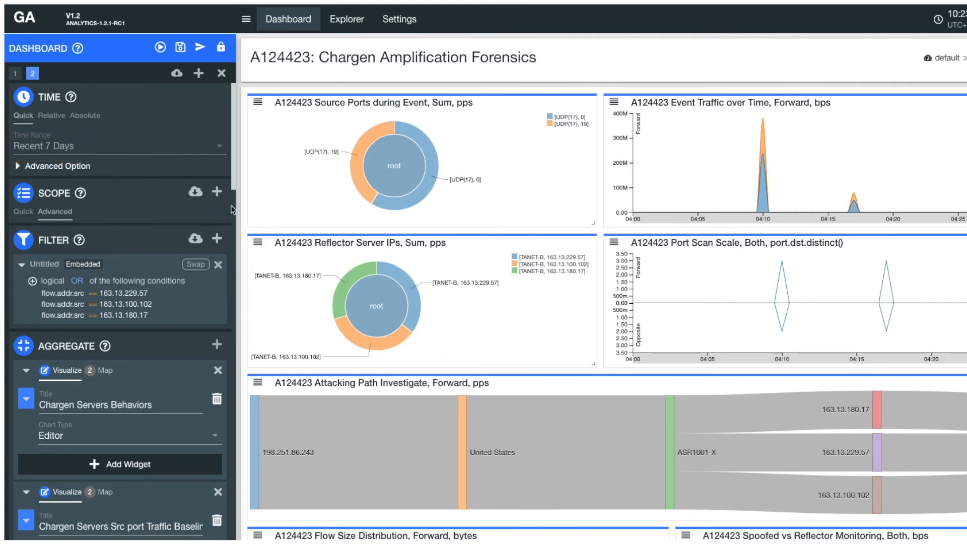
mouse_move(232, 133)
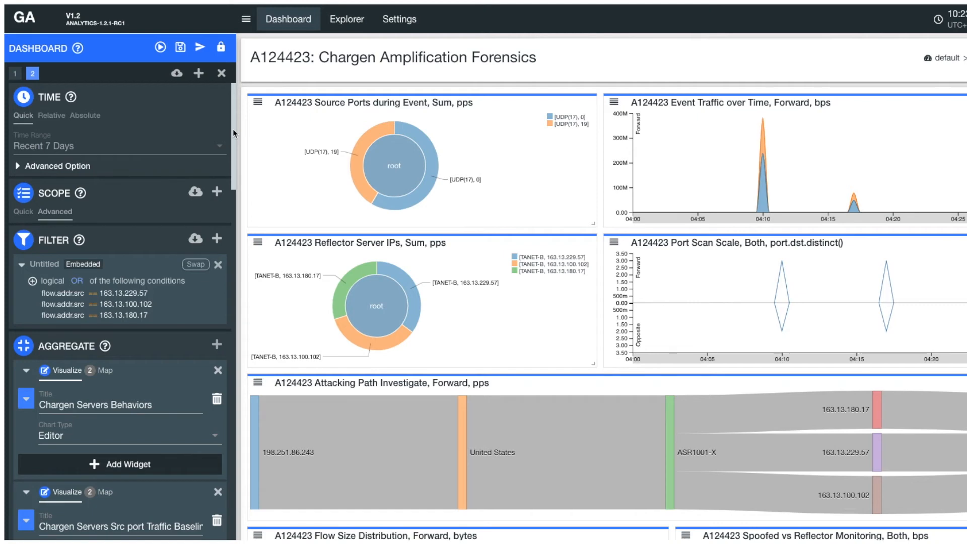
scroll(down, 3)
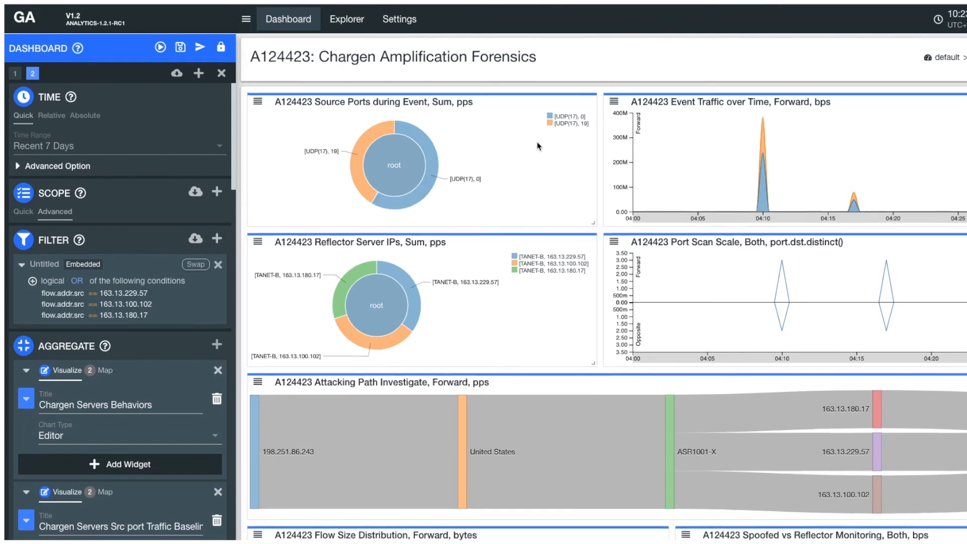
Scroll through the Chargen server baselines and the victim locations map
scroll(down, 3)
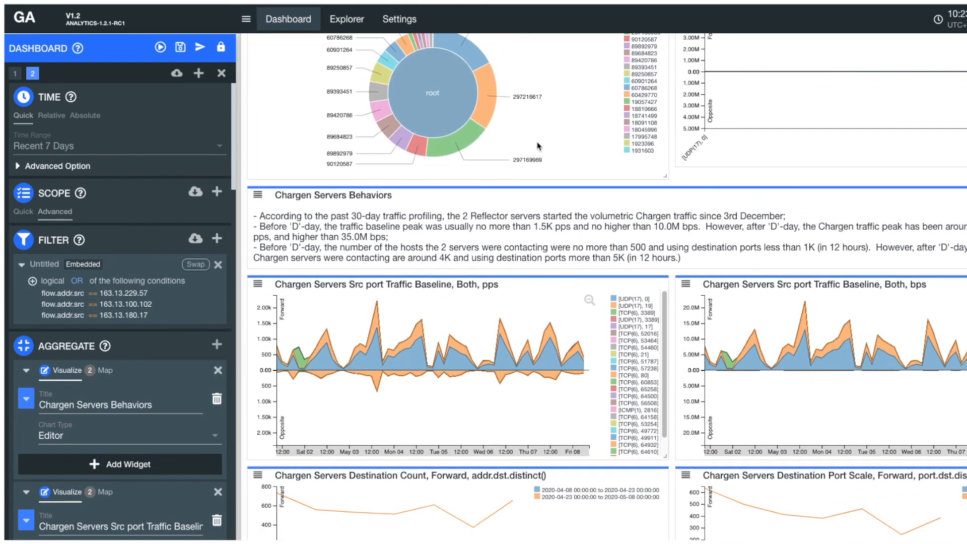
scroll(down, 3)
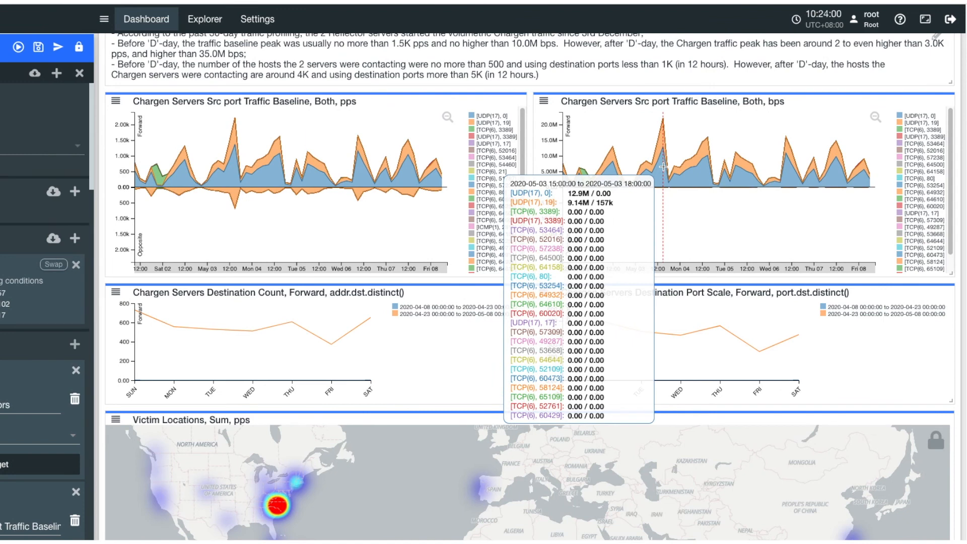
scroll(down, 3)
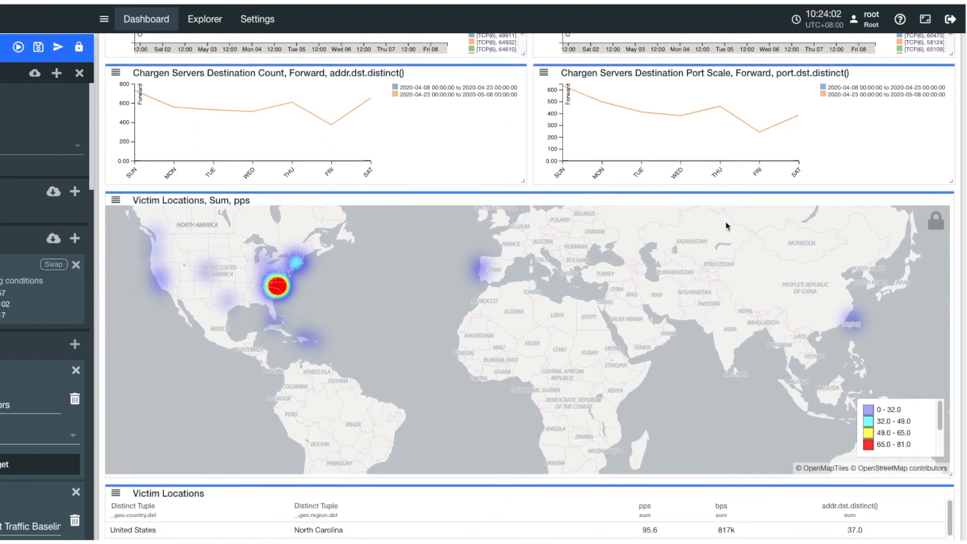
scroll(down, 3)
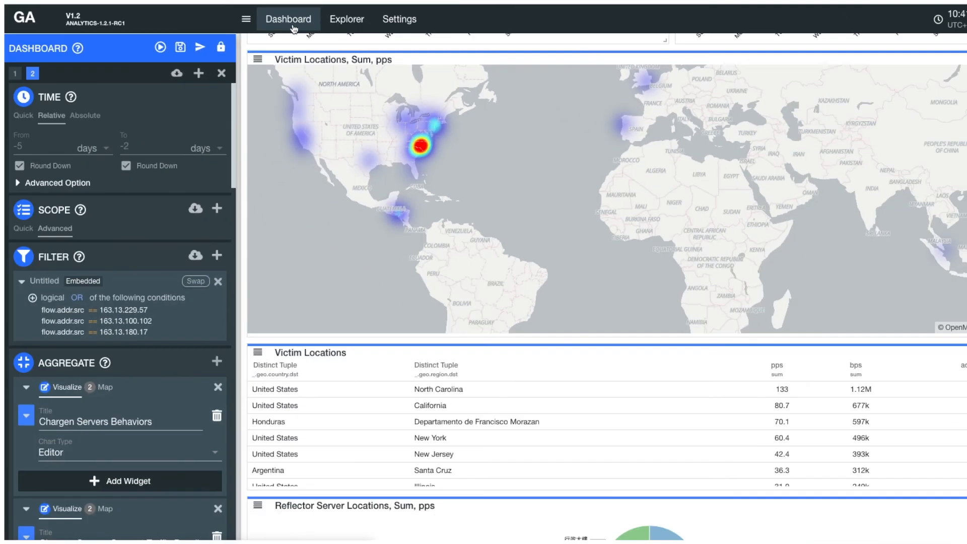
Open the Google Service Demo dashboard from the saved dashboards list
click(288, 18)
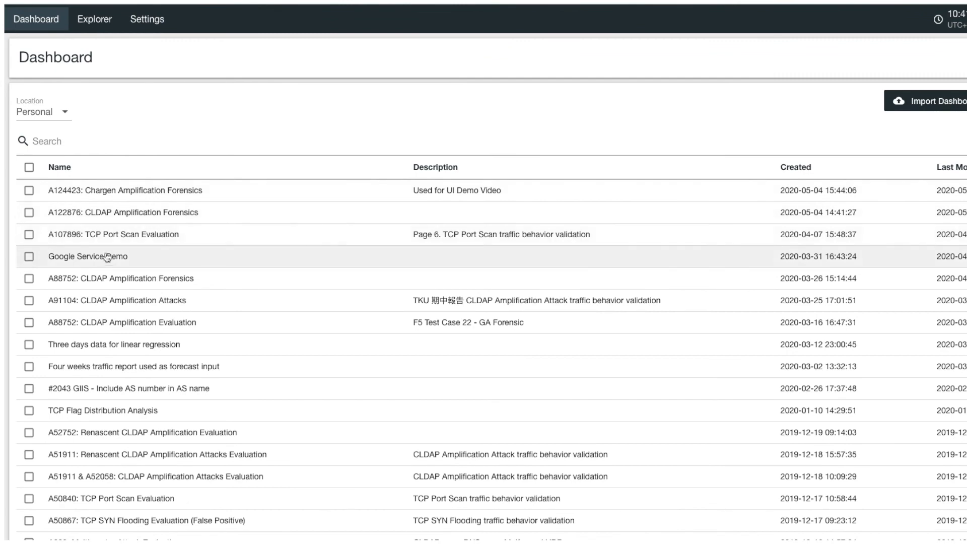
double_click(87, 256)
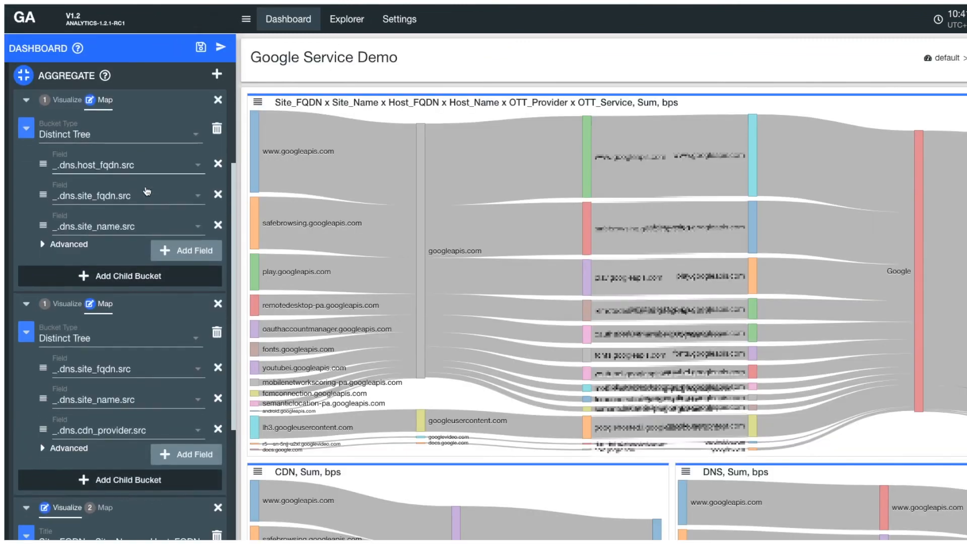
scroll(down, 3)
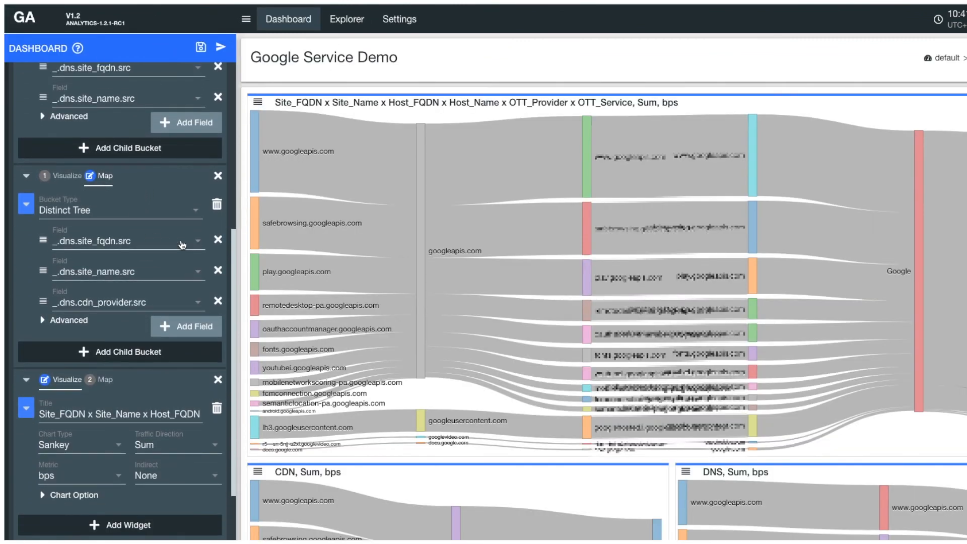
click(123, 240)
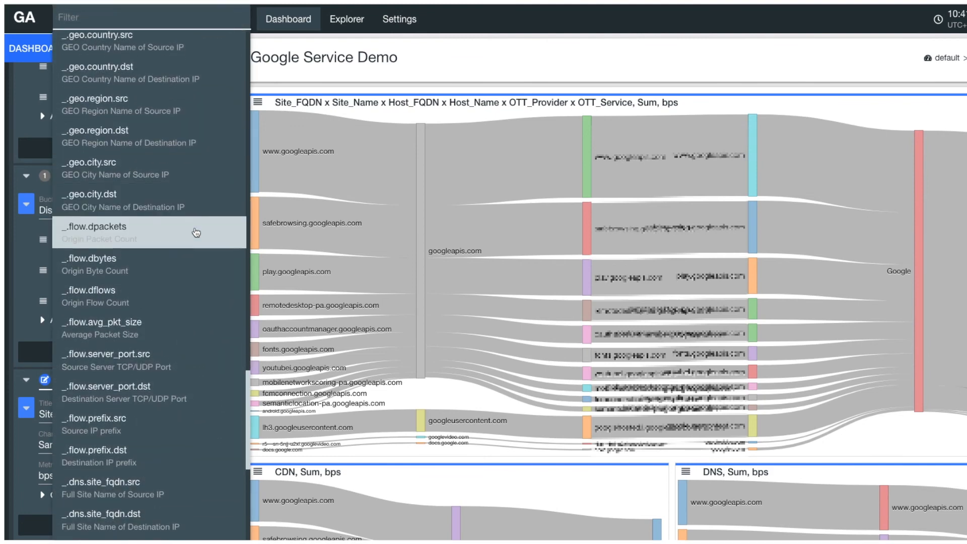
scroll(down, 3)
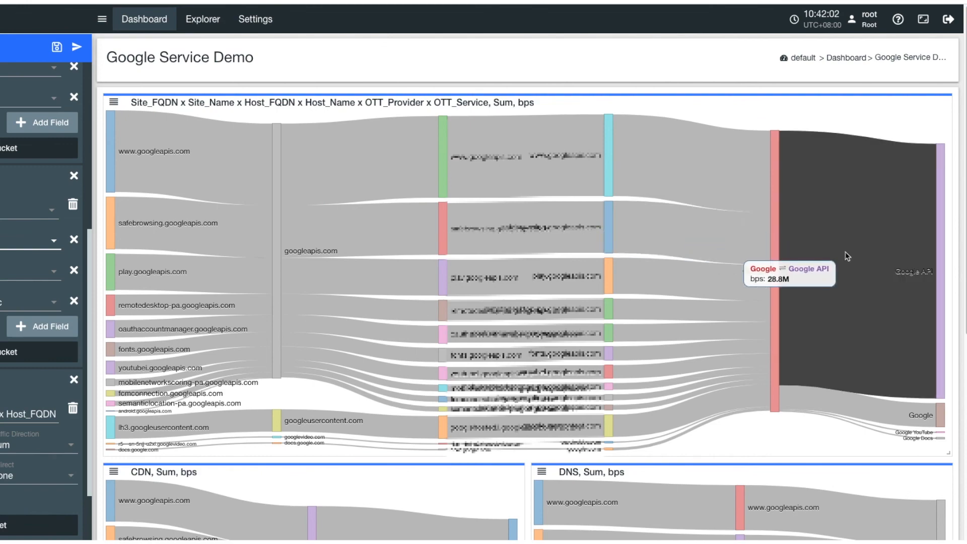
scroll(down, 3)
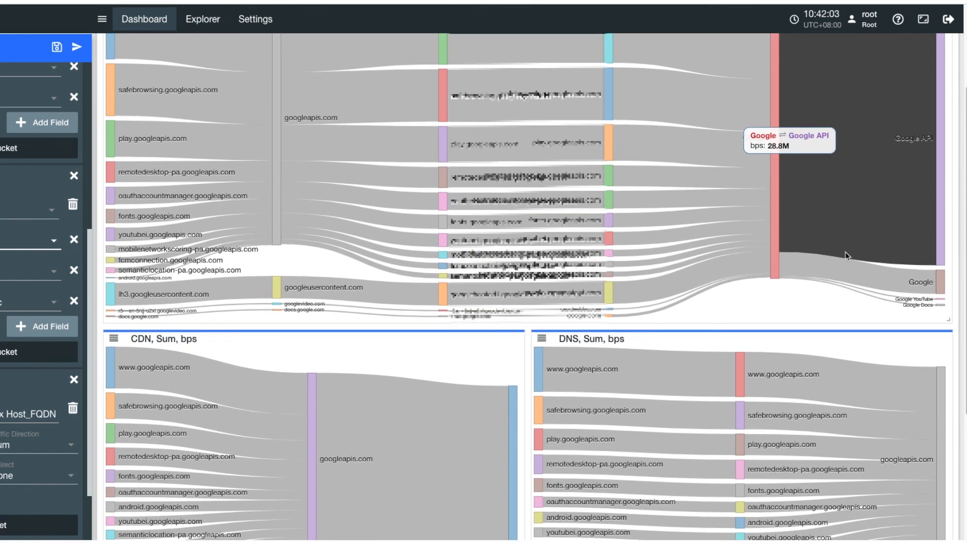
scroll(down, 3)
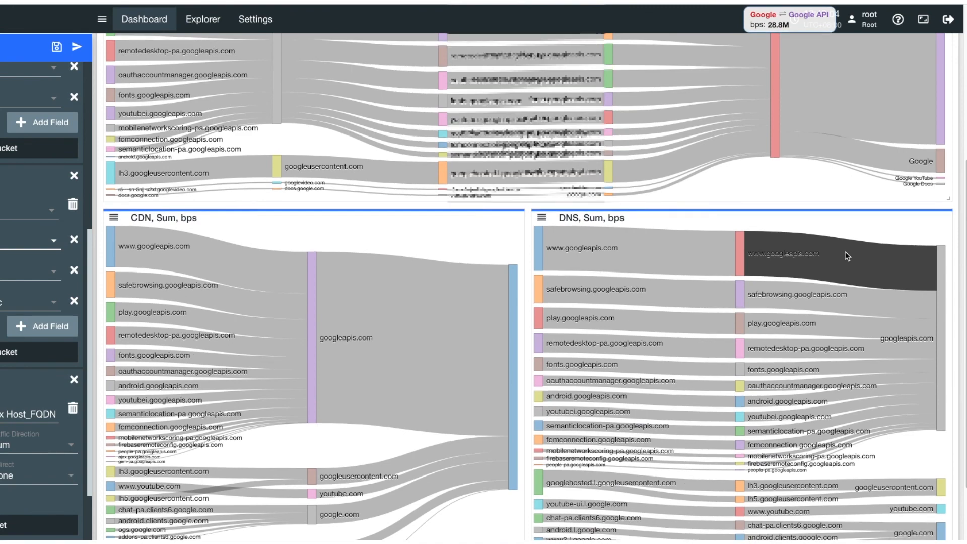